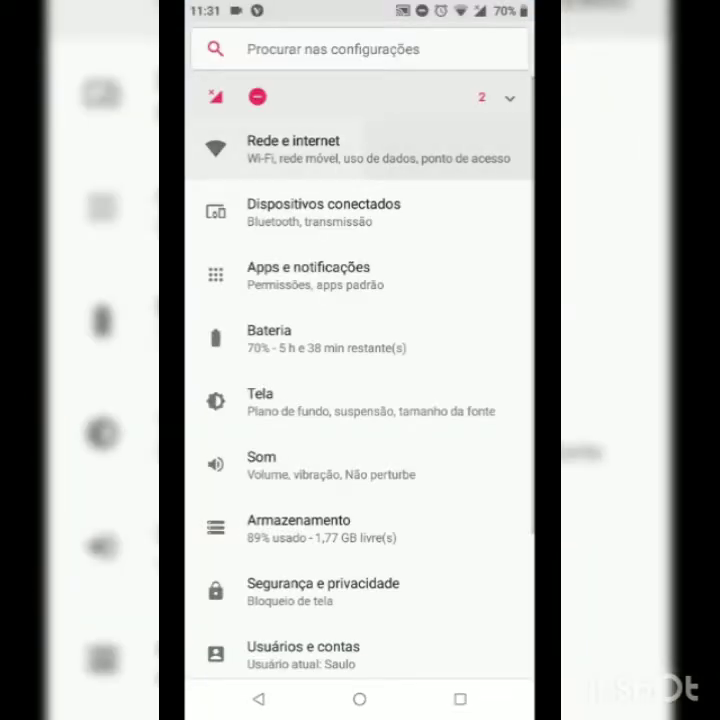
# Step: Check the Wi-Fi networks, switch on the Wi-Fi hotspot under Hotspot & tethering, then go to Apps & notifications
pyautogui.click(292, 148)
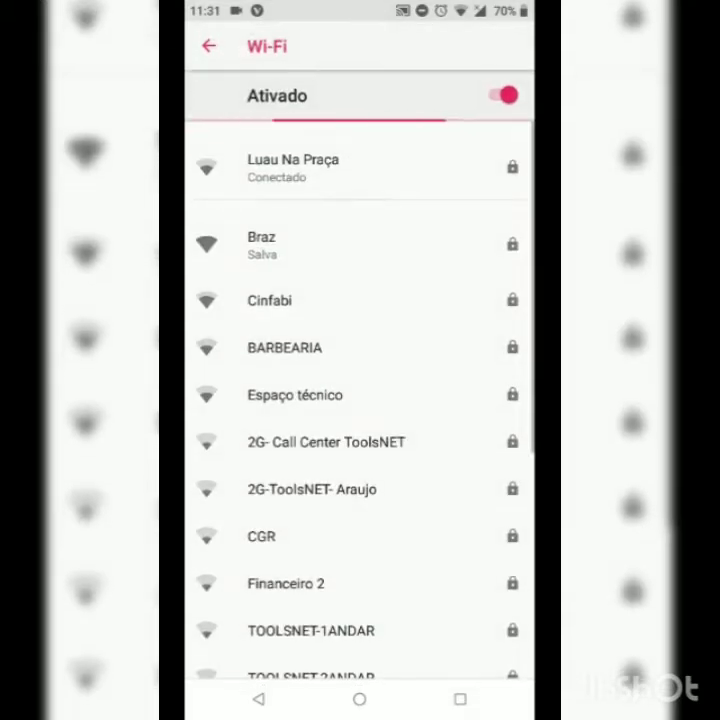
pyautogui.click(208, 46)
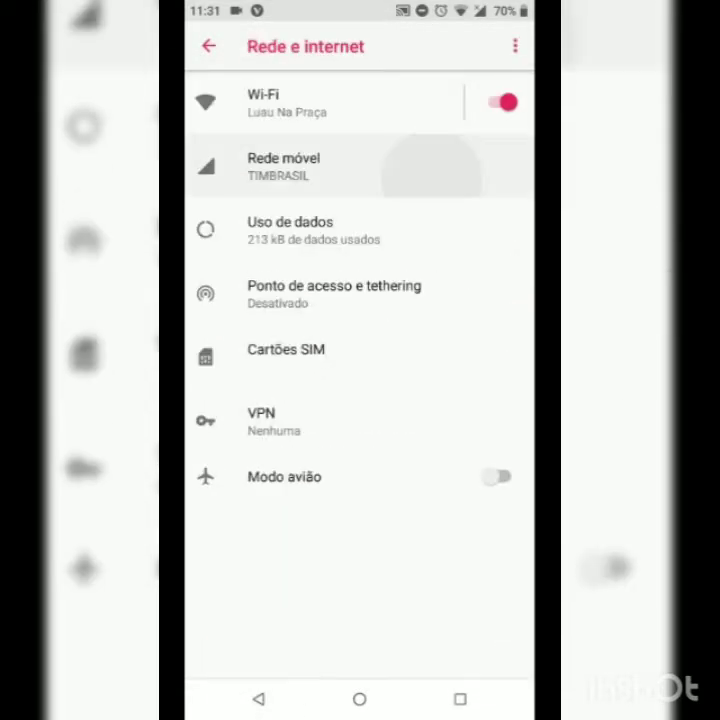
pyautogui.click(284, 166)
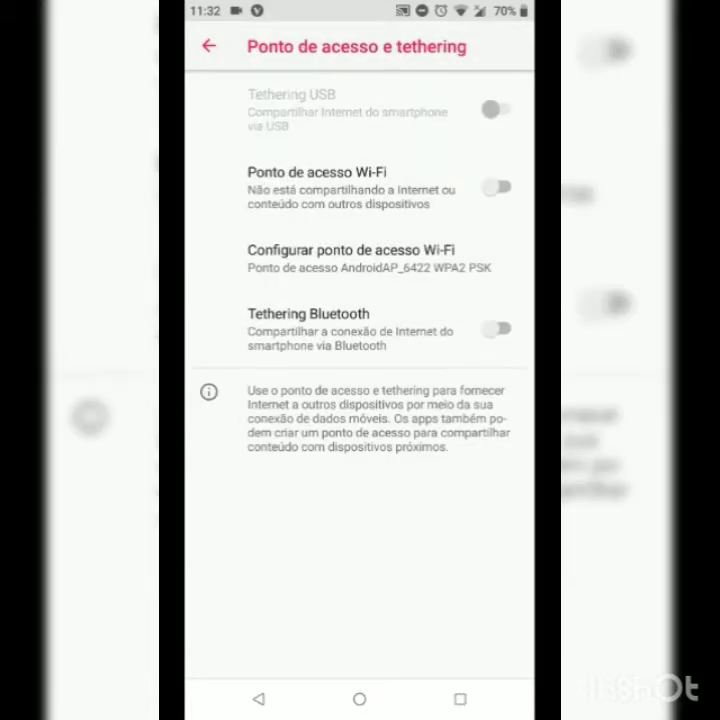
pyautogui.click(496, 186)
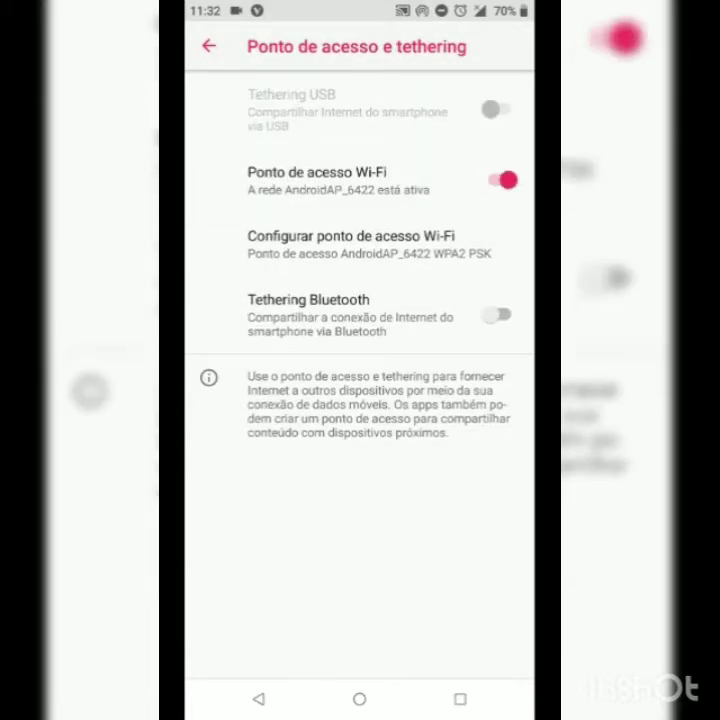
pyautogui.click(208, 46)
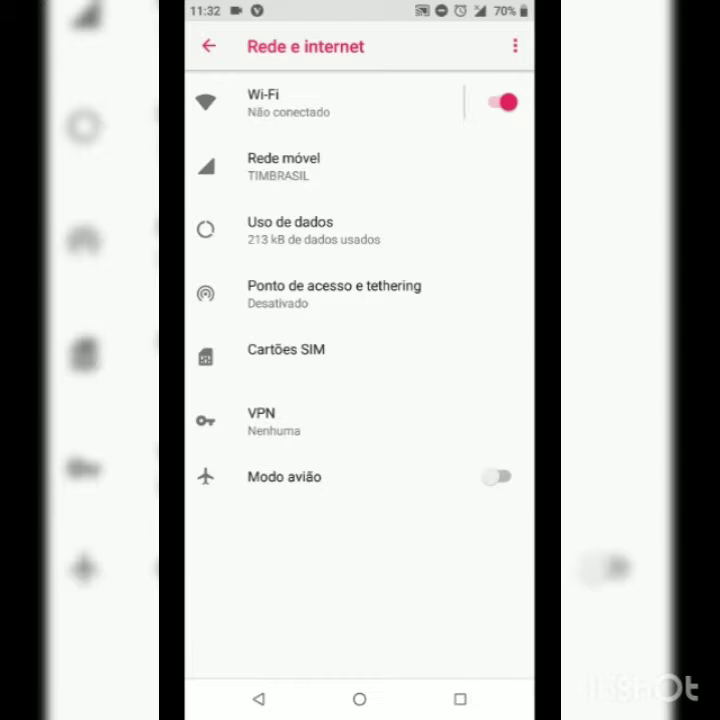
pyautogui.click(208, 46)
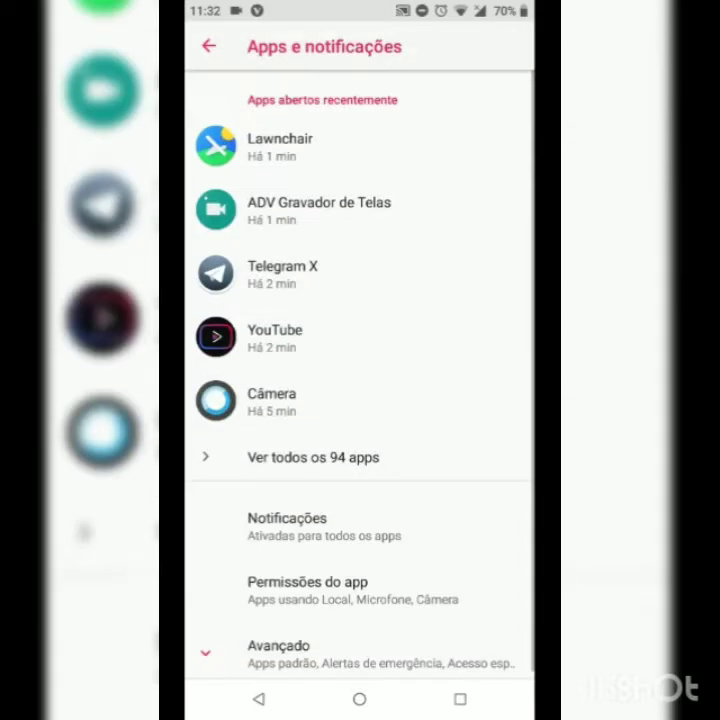
# Step: Scroll through Apps & notifications and Battery usage, view Screen usage, then head to Display > Style
pyautogui.scroll(-3)
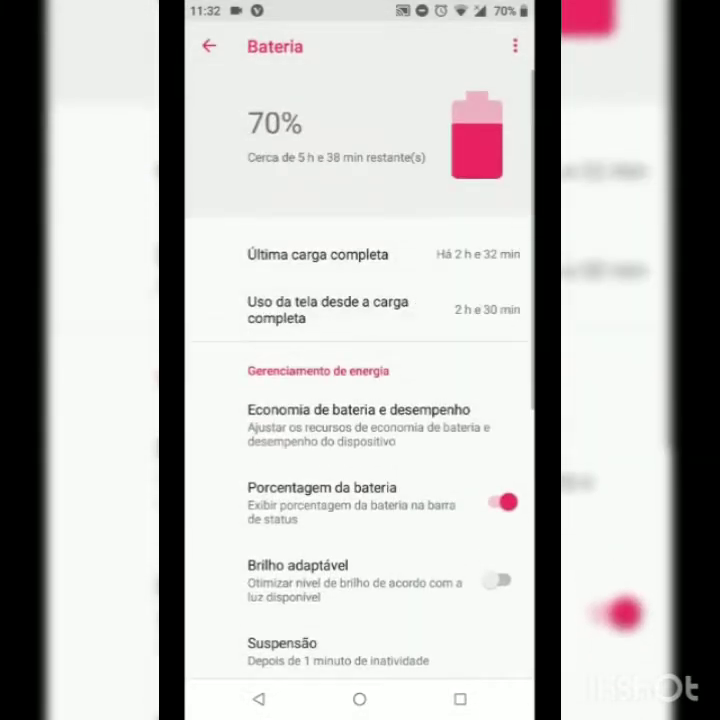
pyautogui.scroll(-3)
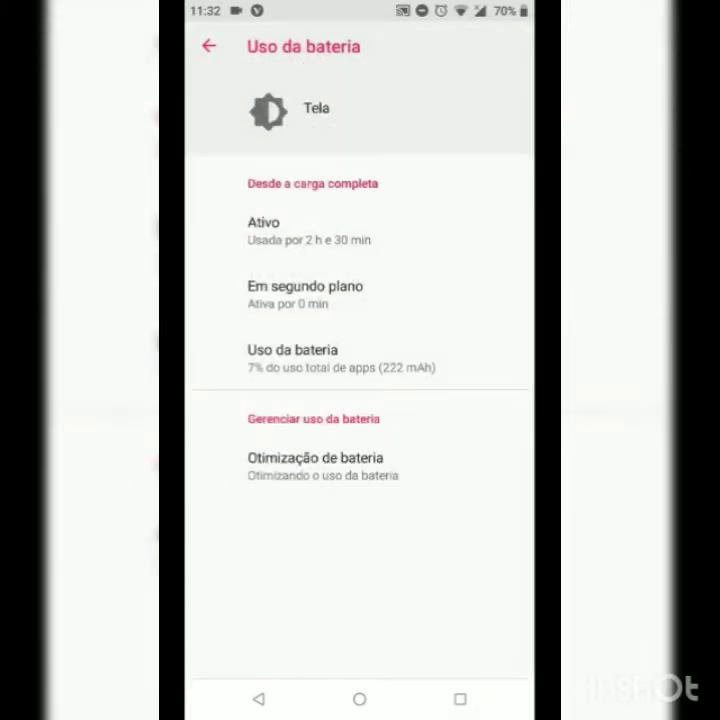
pyautogui.click(208, 46)
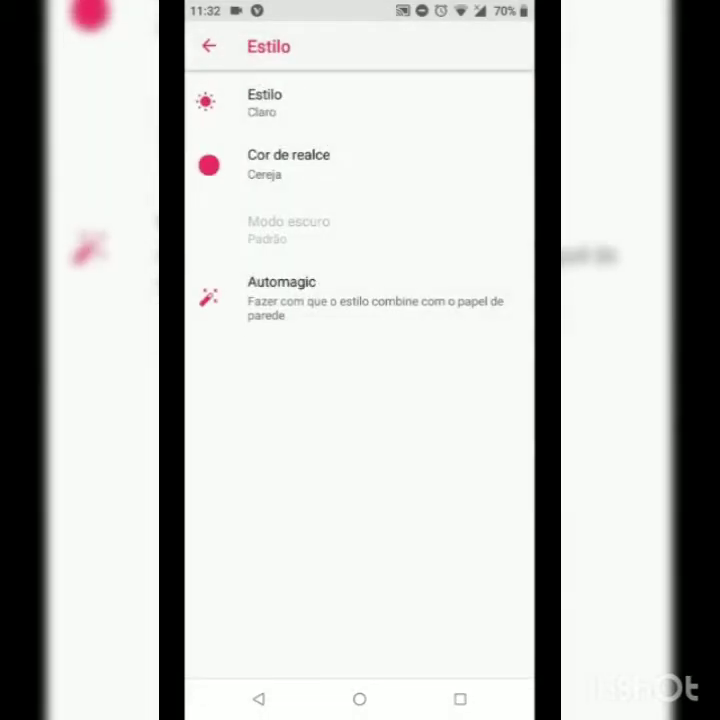
# Step: Set Style to Dark and Accent colour to Pumpkin (Abóbora), glance at the Dark mode choices and cancel
pyautogui.click(264, 104)
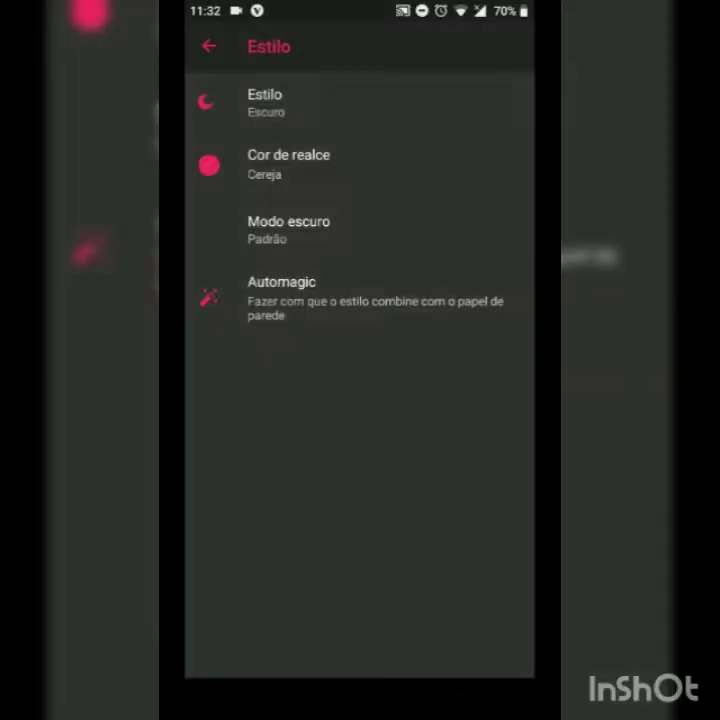
pyautogui.click(288, 164)
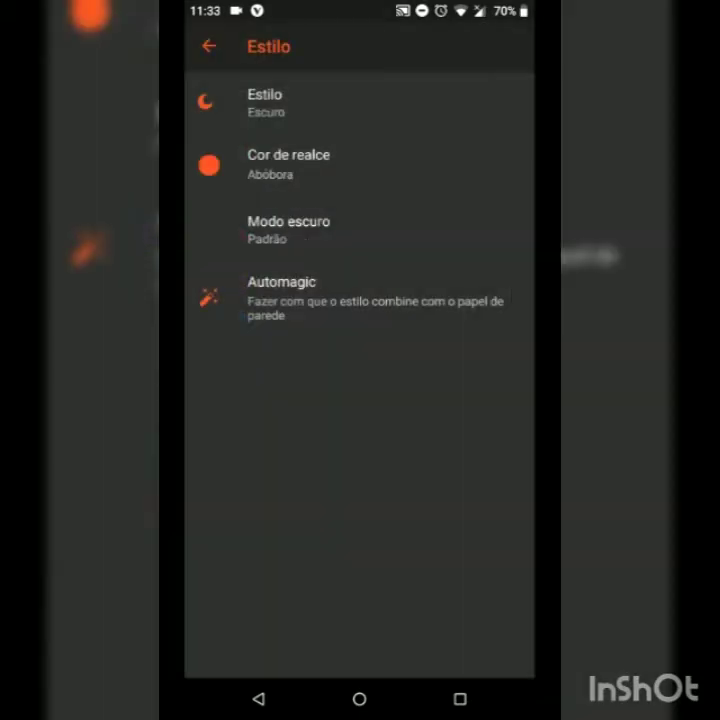
pyautogui.click(288, 230)
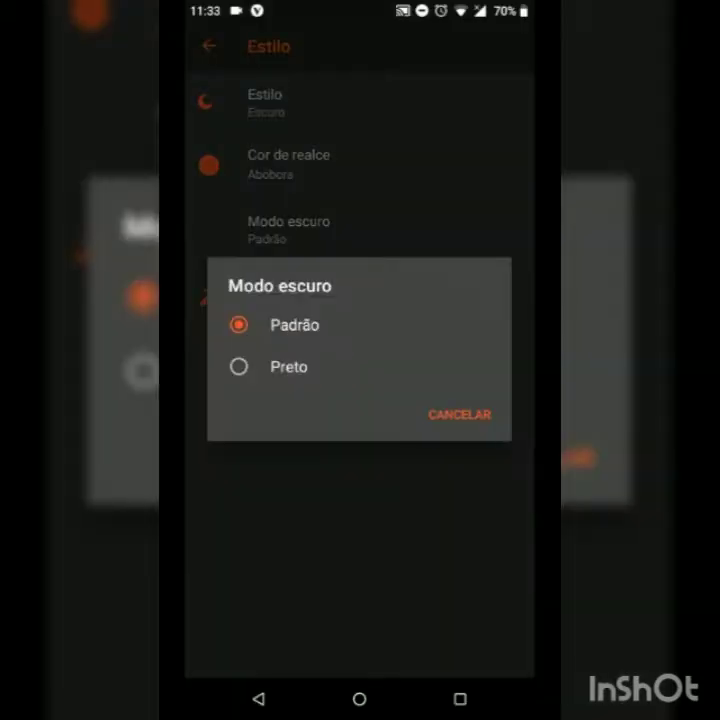
pyautogui.click(238, 366)
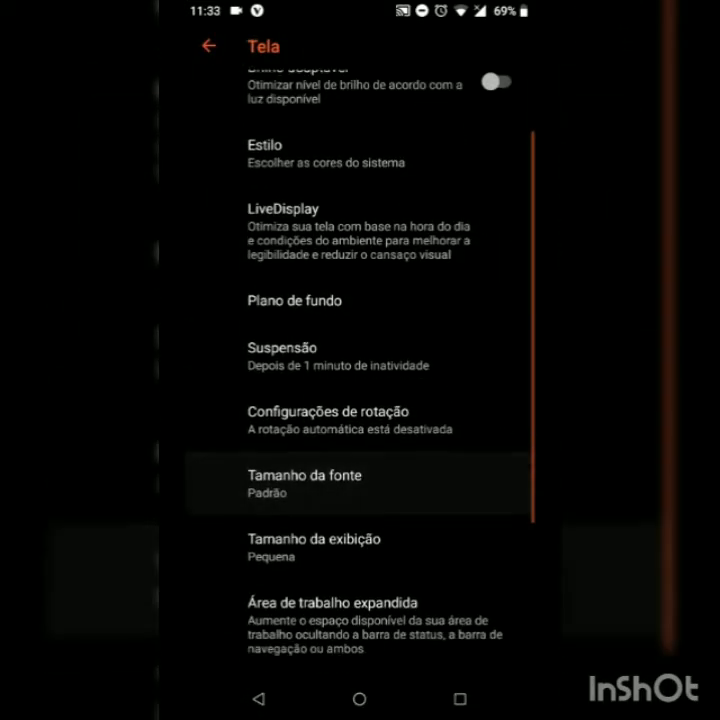
# Step: View the Font size preview, then return to Display
pyautogui.click(304, 482)
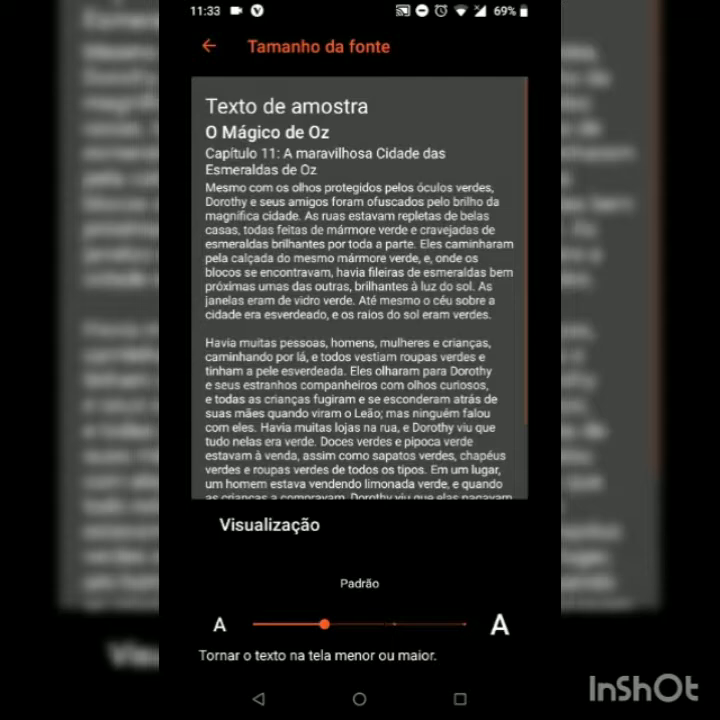
pyautogui.click(208, 46)
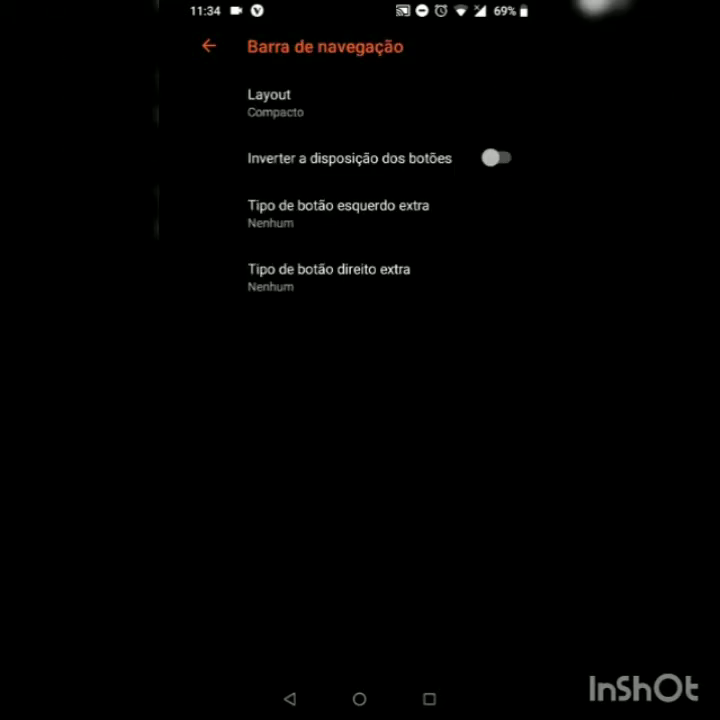
# Step: Review the Power button options and recent-apps overview, returning to the Buttons settings each time
pyautogui.click(276, 104)
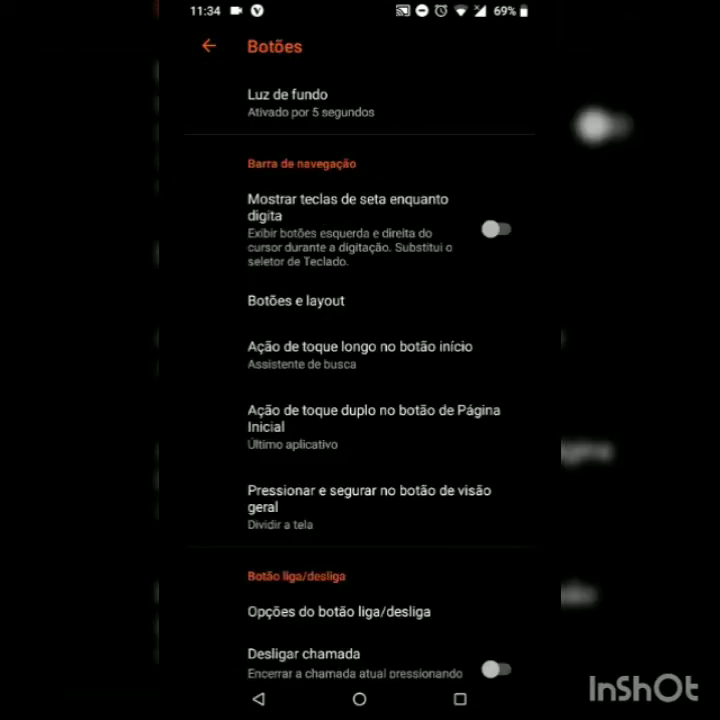
pyautogui.click(374, 428)
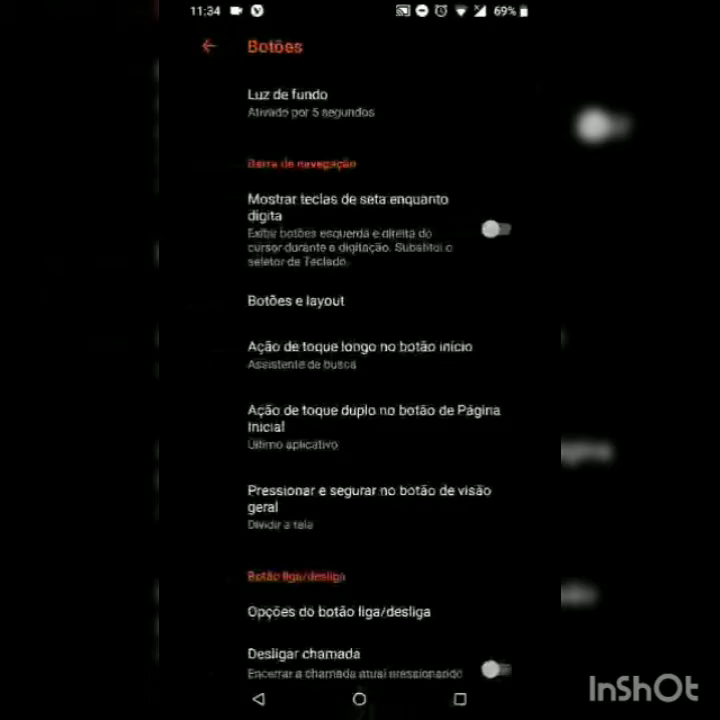
pyautogui.click(370, 498)
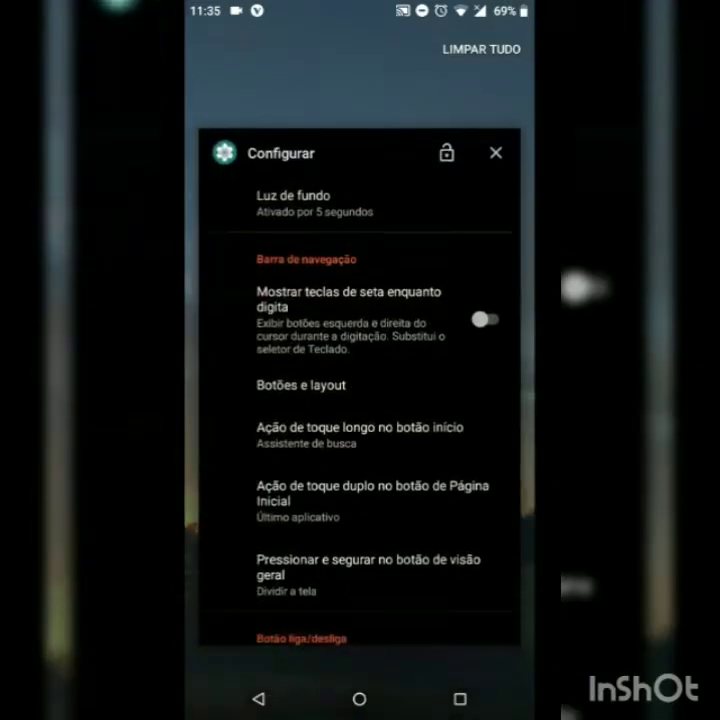
pyautogui.click(300, 384)
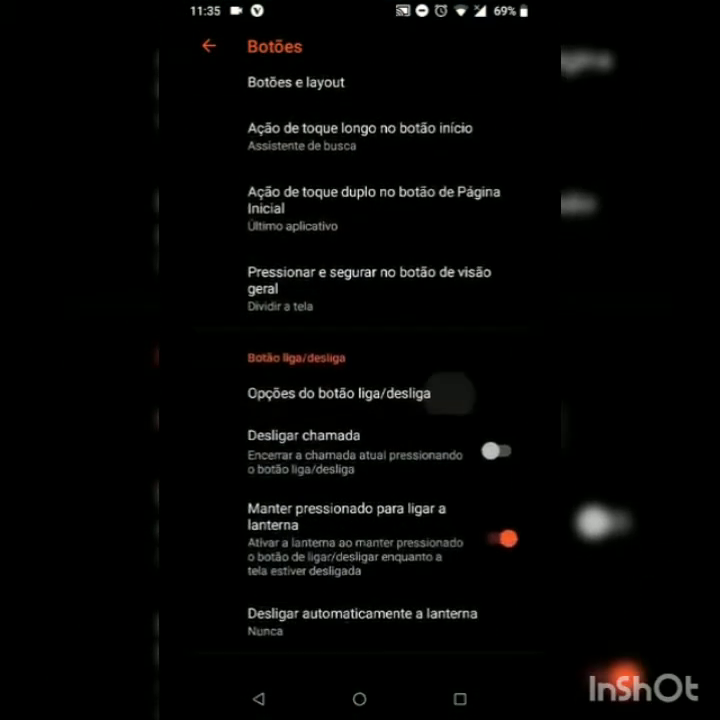
pyautogui.click(338, 392)
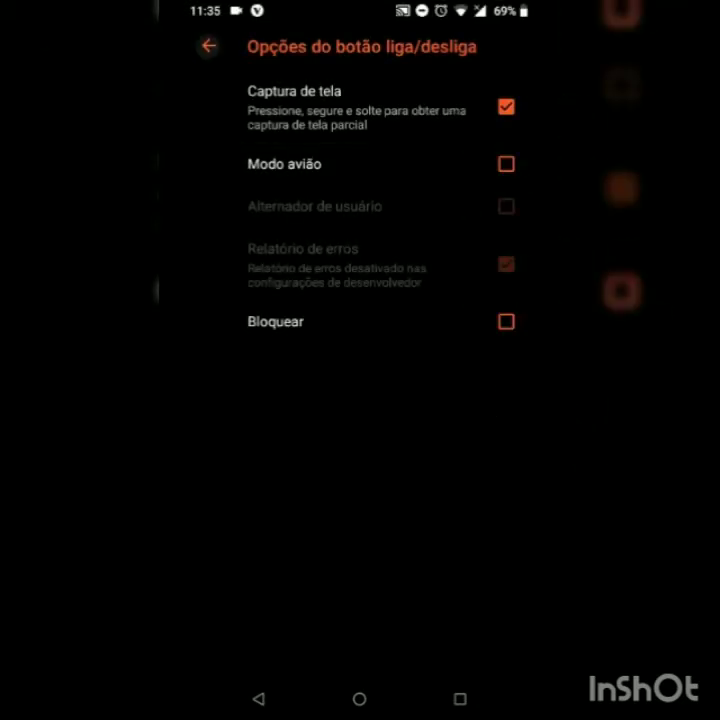
pyautogui.click(208, 46)
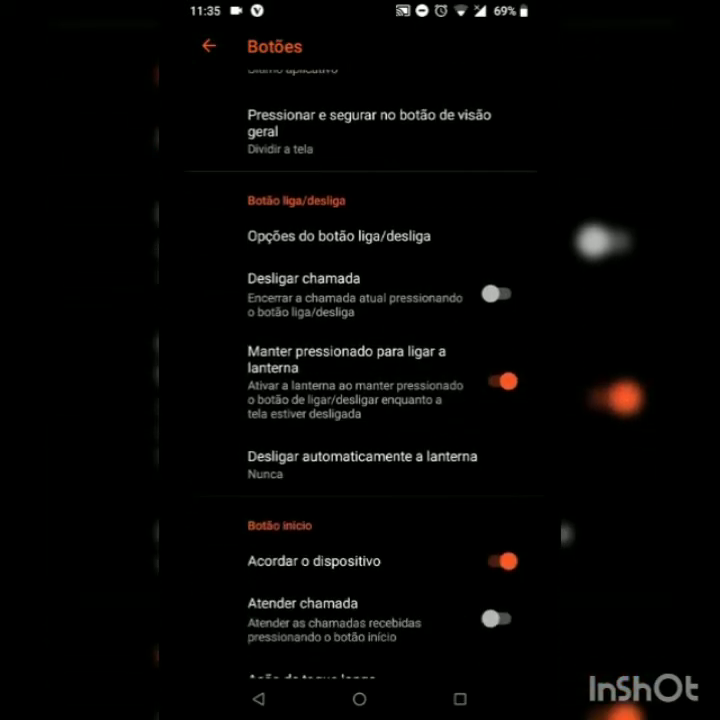
# Step: Scroll through the Home, Back, Menu, Search and Volume button options
pyautogui.scroll(-3)
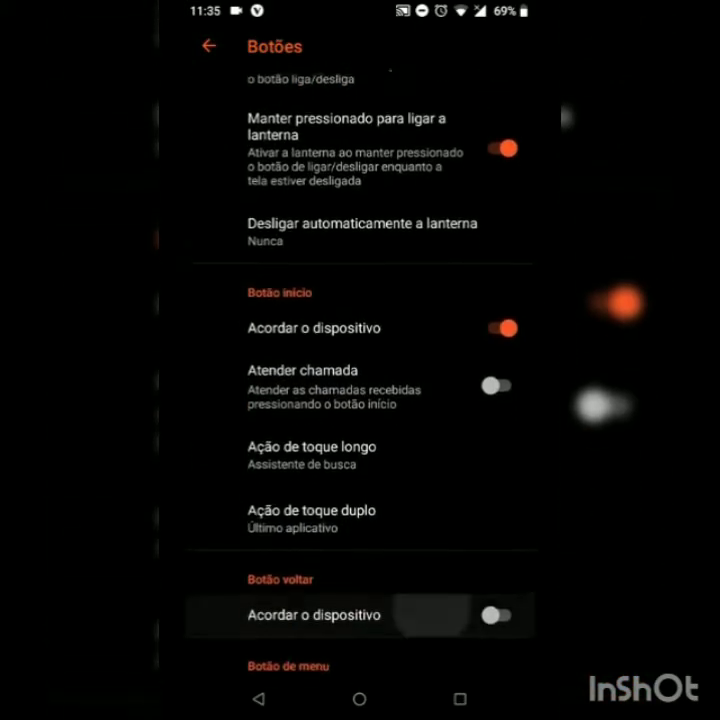
pyautogui.scroll(-3)
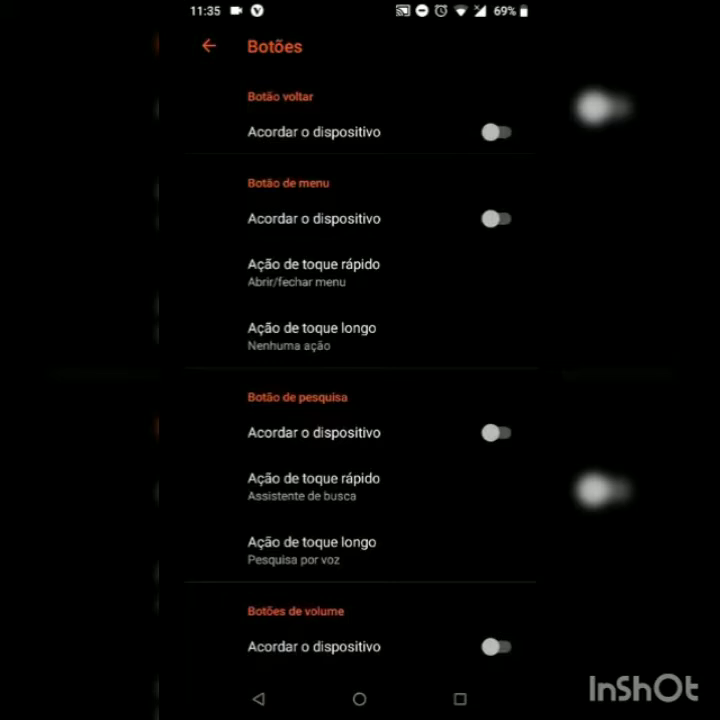
pyautogui.scroll(-3)
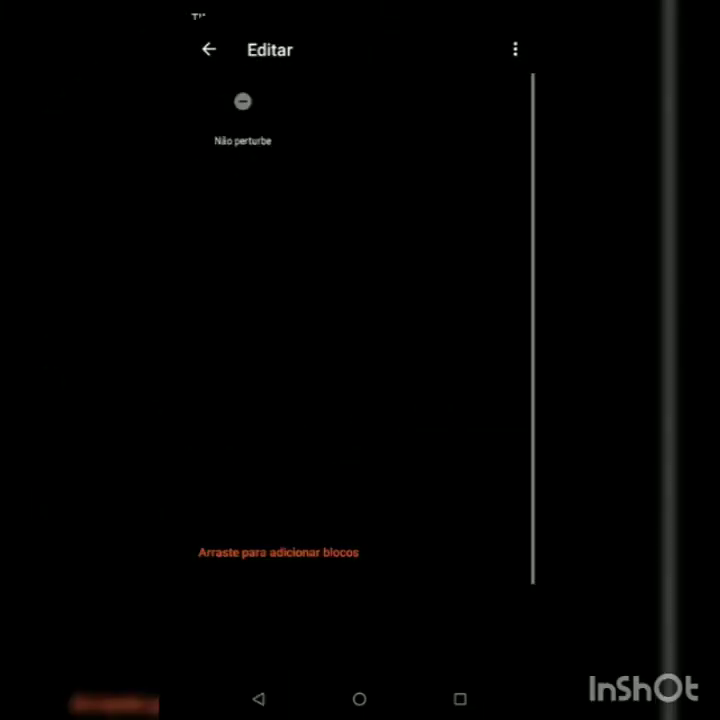
# Step: Pull down quick settings, look over the tiles in the editor, then leave it for System > Barra de status
pyautogui.scroll(-3)
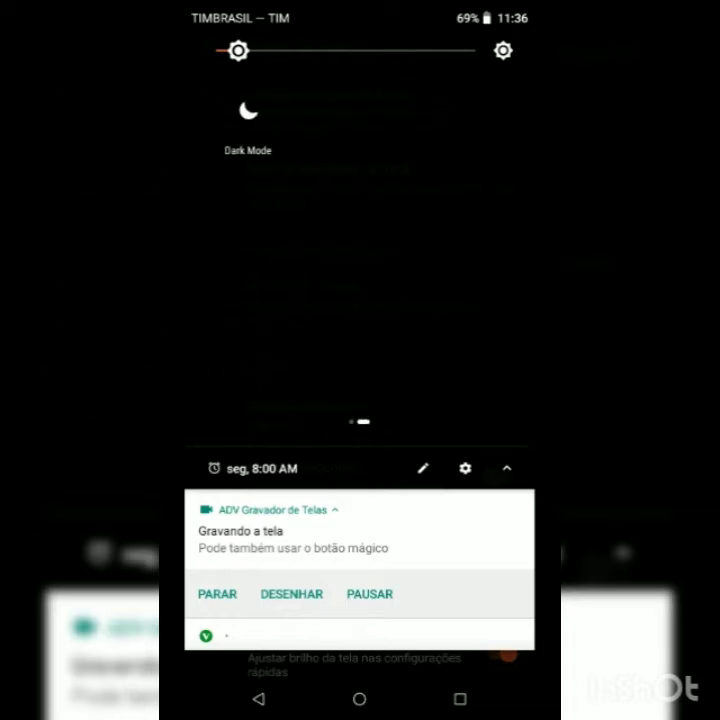
pyautogui.click(422, 468)
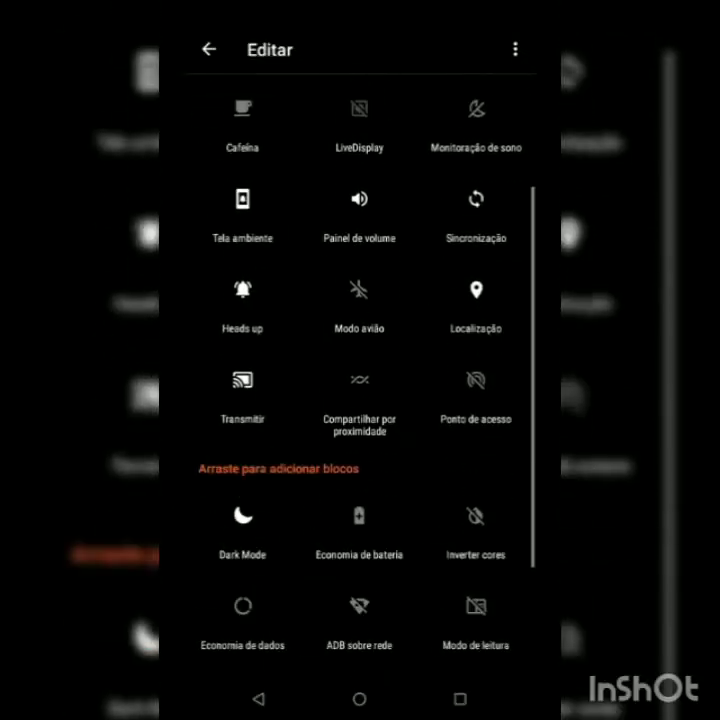
pyautogui.click(206, 48)
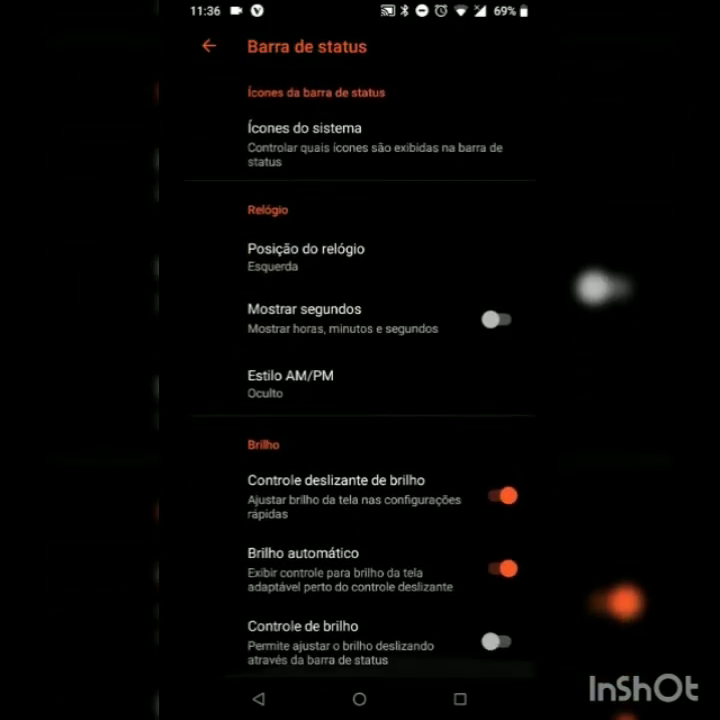
# Step: Review the Posição do relógio choices and pick the centre position for the status bar clock
pyautogui.click(304, 248)
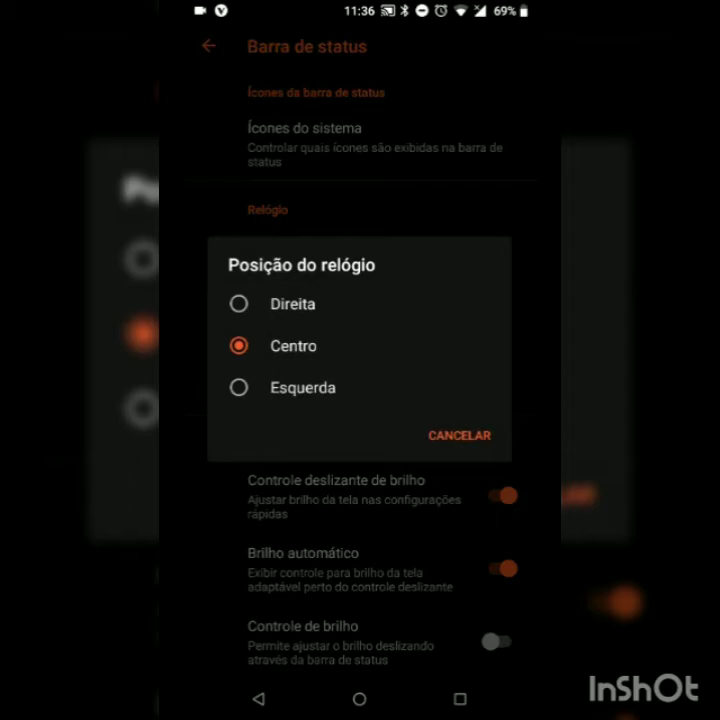
pyautogui.click(240, 388)
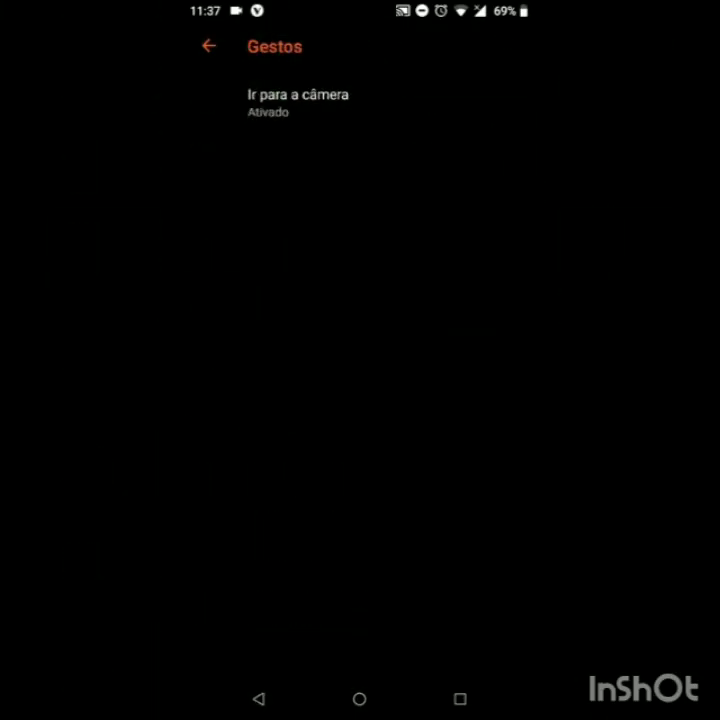
# Step: Confirm the Ir para a câmera gesture is switched on, then go back to Sistema
pyautogui.click(296, 100)
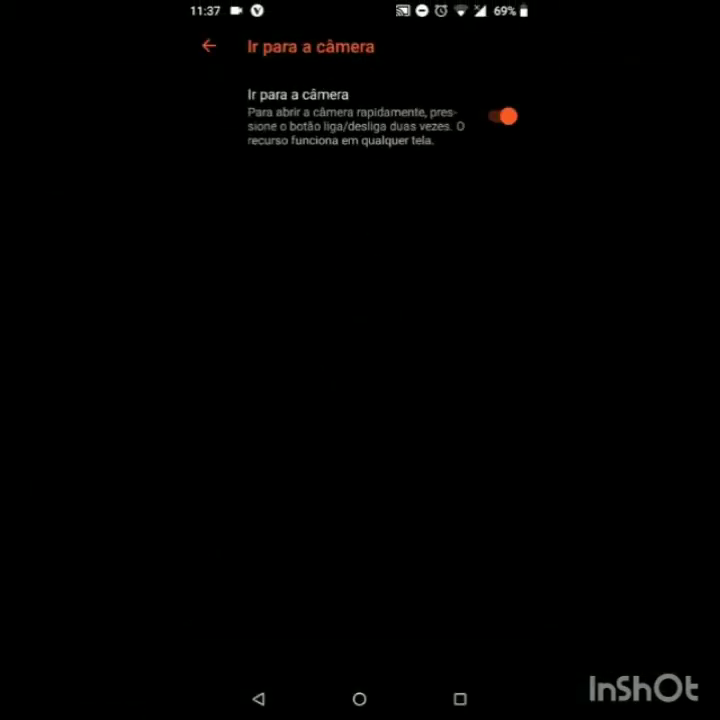
pyautogui.click(208, 46)
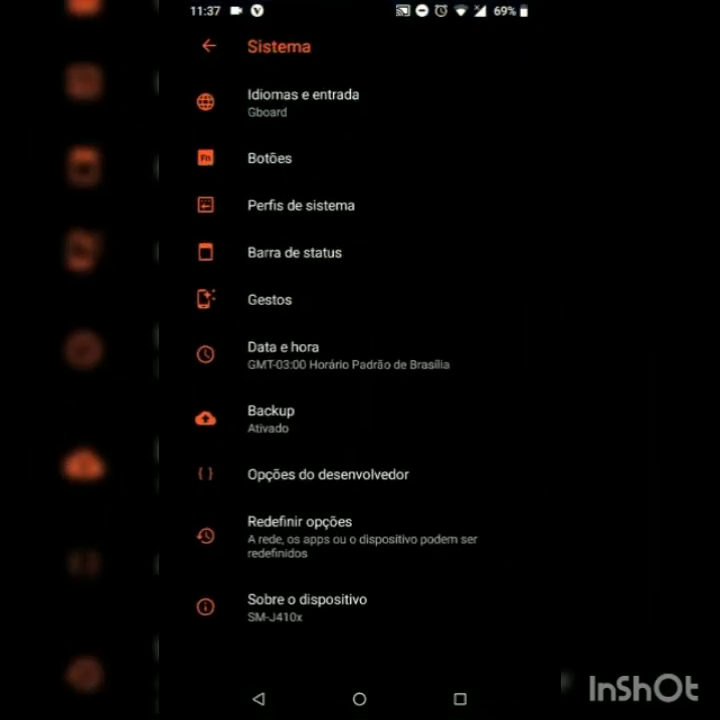
# Step: Browse Opções do desenvolvedor, preview the Reinicialização avançada menu and dismiss it
pyautogui.click(328, 474)
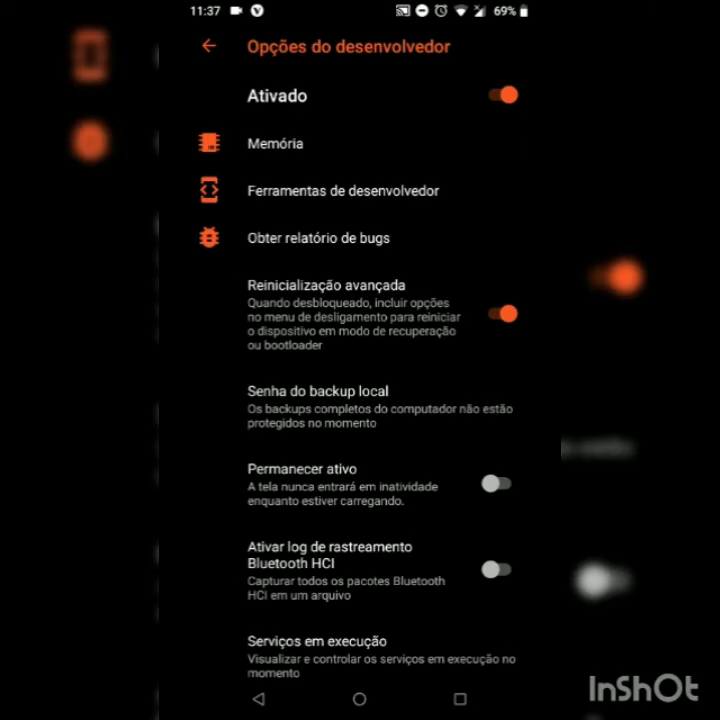
pyautogui.click(504, 312)
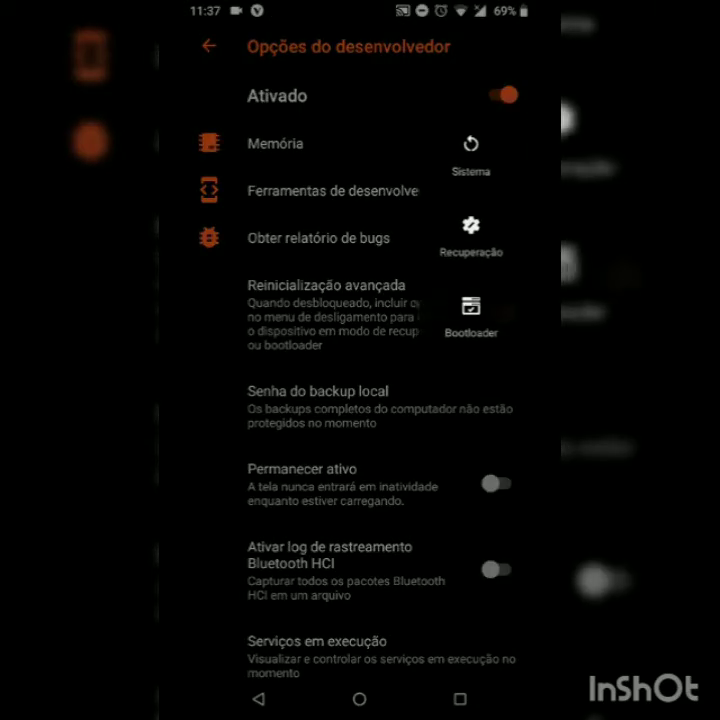
pyautogui.click(316, 640)
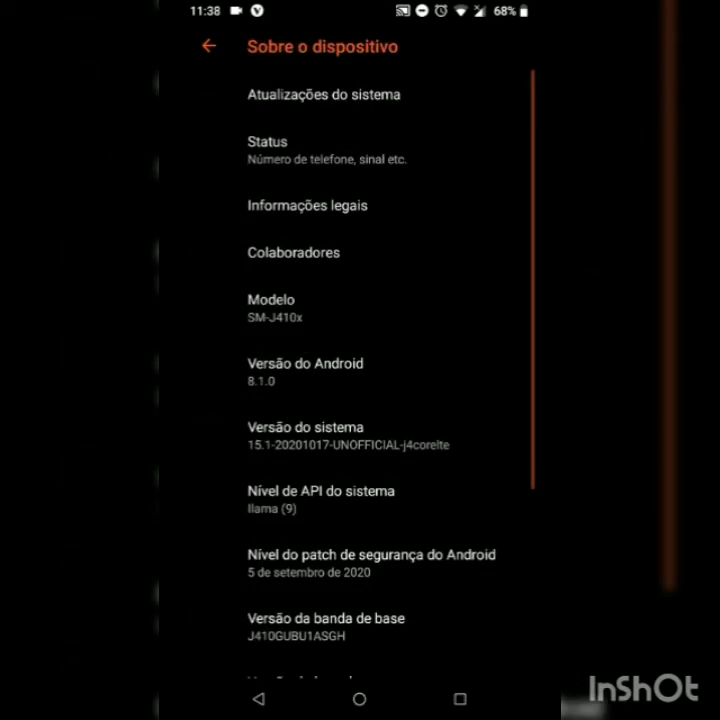
# Step: View the Modelo e hardware dialog (858 MB RAM) and close it with OK
pyautogui.click(324, 94)
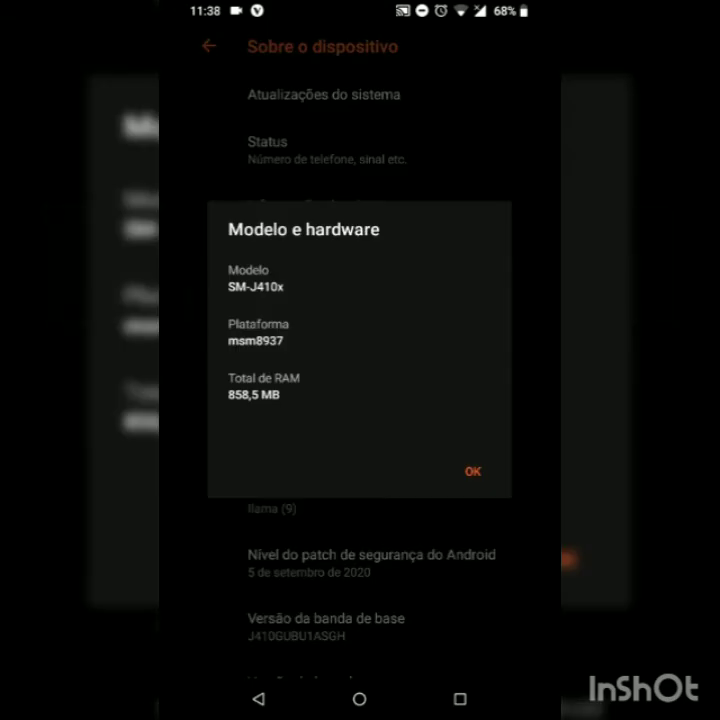
pyautogui.click(472, 472)
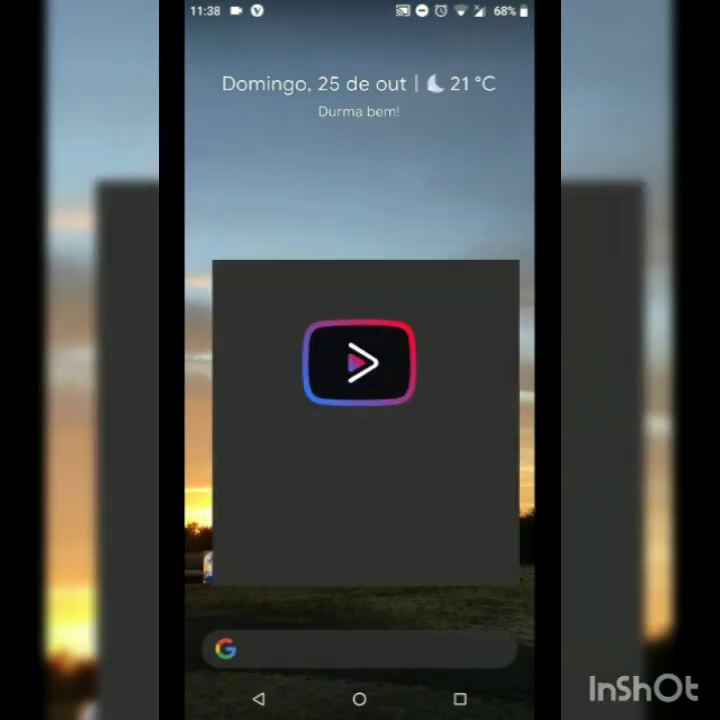
# Step: Read and dismiss the Vanced 15.40.37 update notes, then enter the Galaxy J4 Core (F/G) Telegram group
pyautogui.click(360, 362)
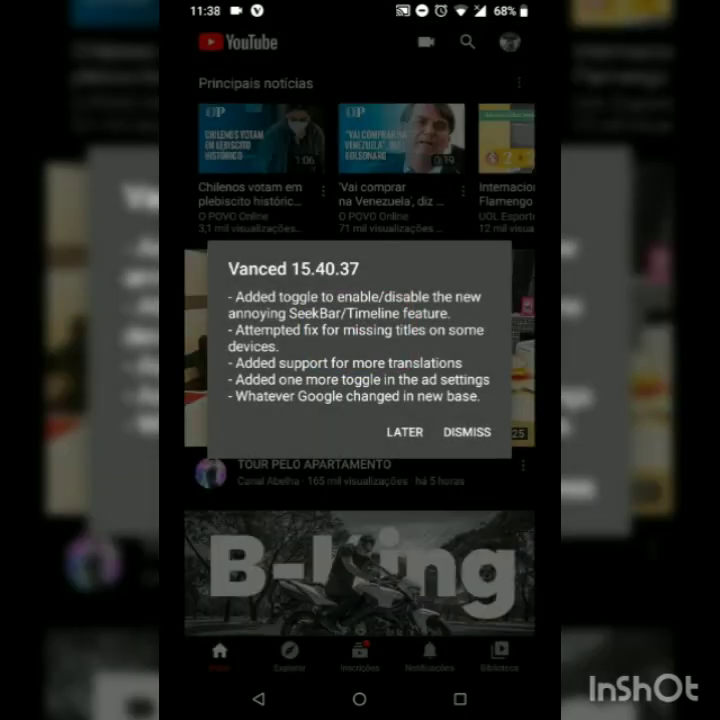
pyautogui.click(468, 432)
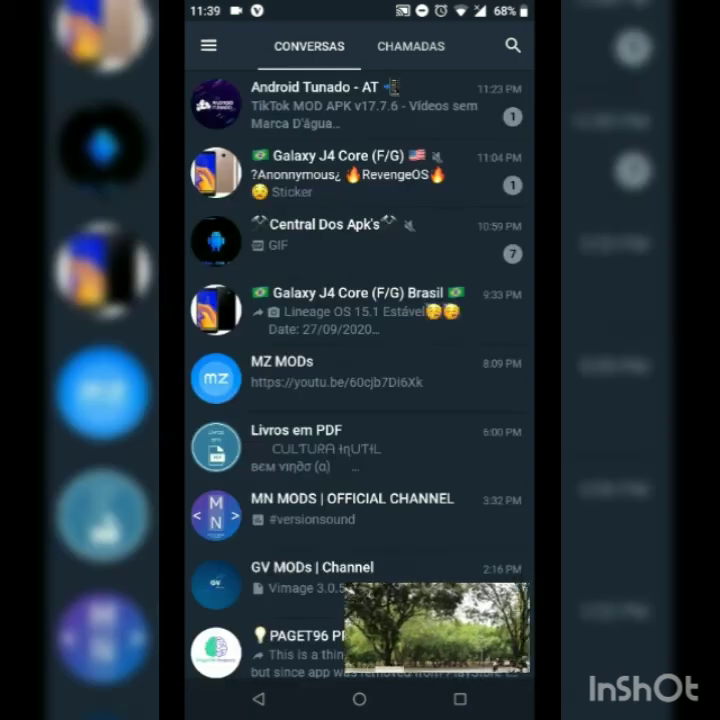
pyautogui.click(360, 312)
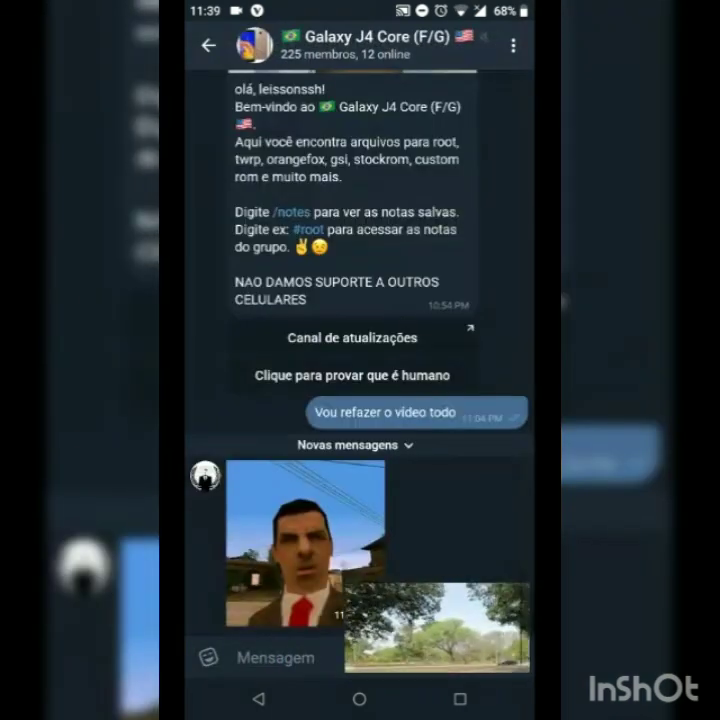